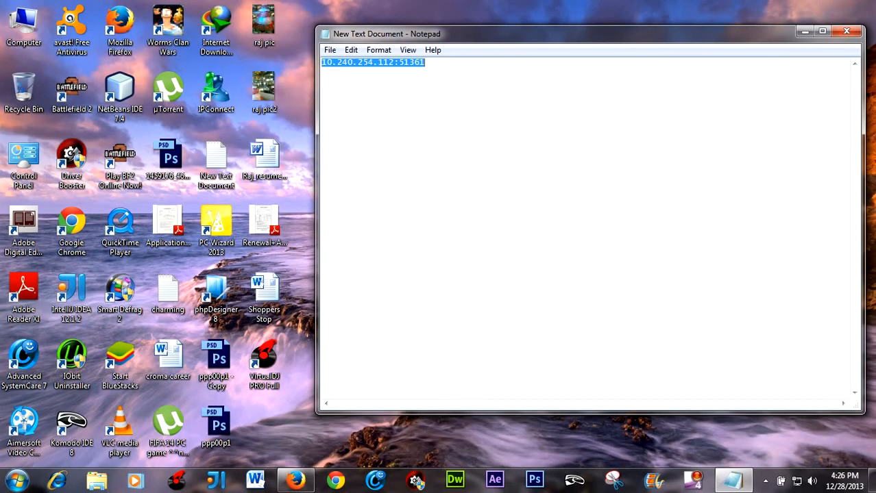
Add peer 10.240.254.112:51361 to the FIFA 14 torrent via Add Peer
right_click(374, 62)
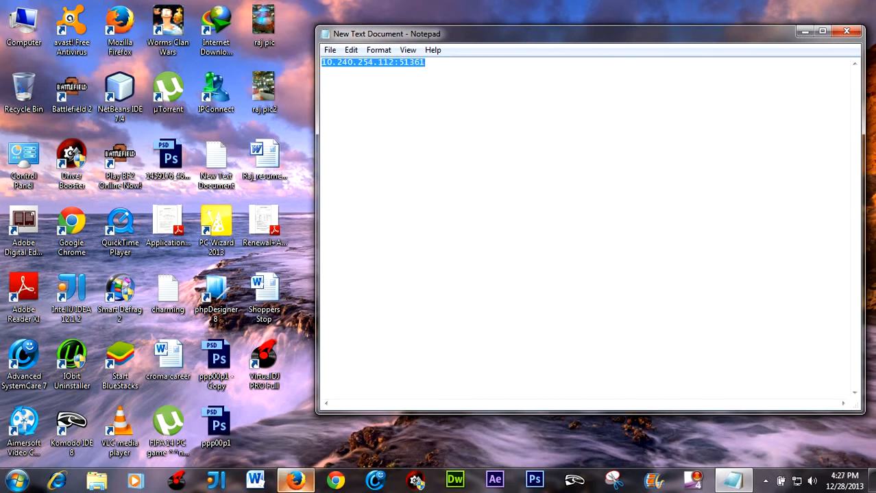
click(765, 481)
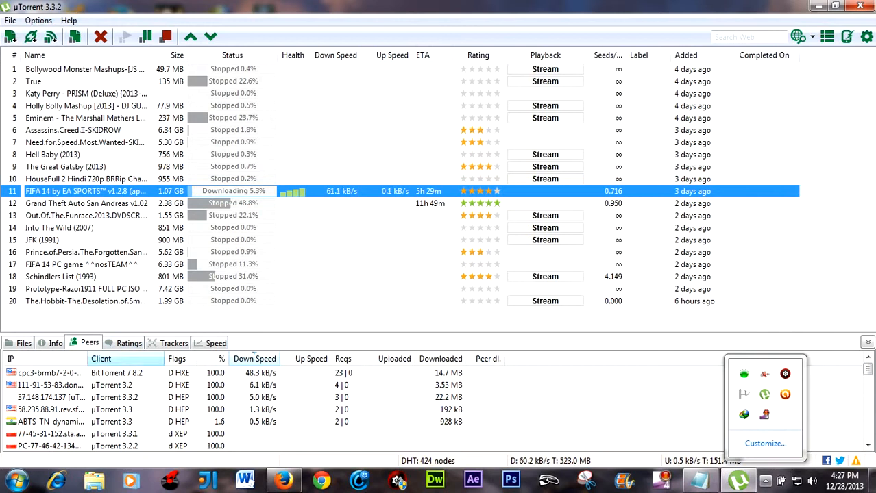
click(61, 276)
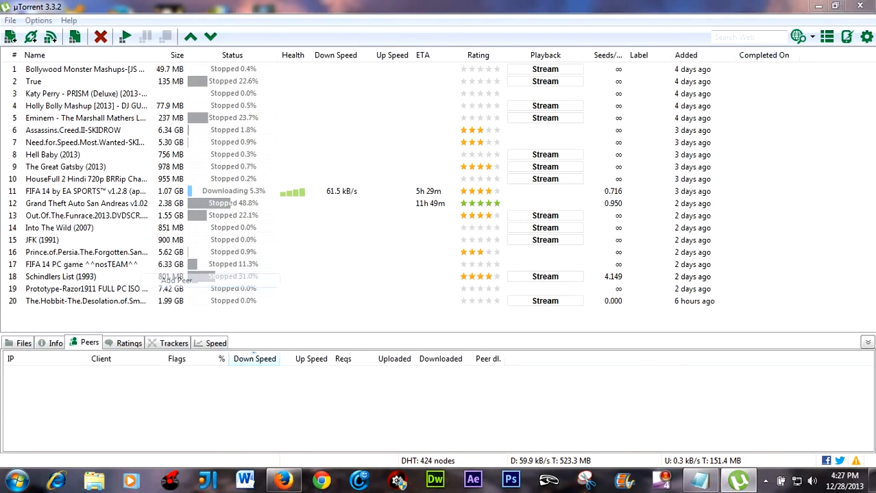
click(179, 281)
text(10.240.254.112:51361)
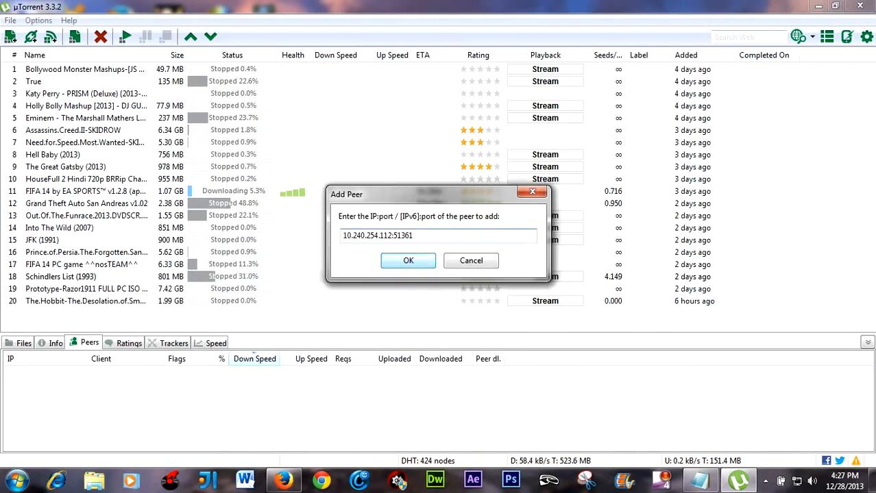
click(407, 260)
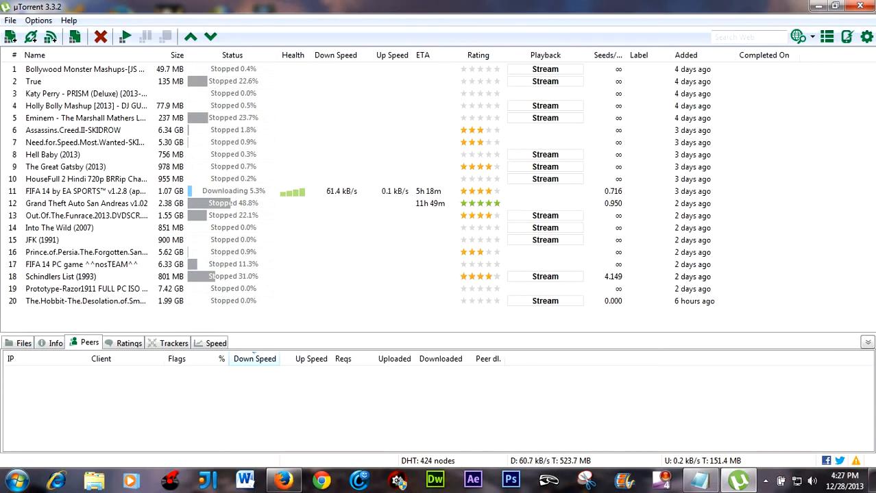
Stop FIFA 14 and view the Schindlers List peers, showing 10.240.254.112 connected
click(86, 277)
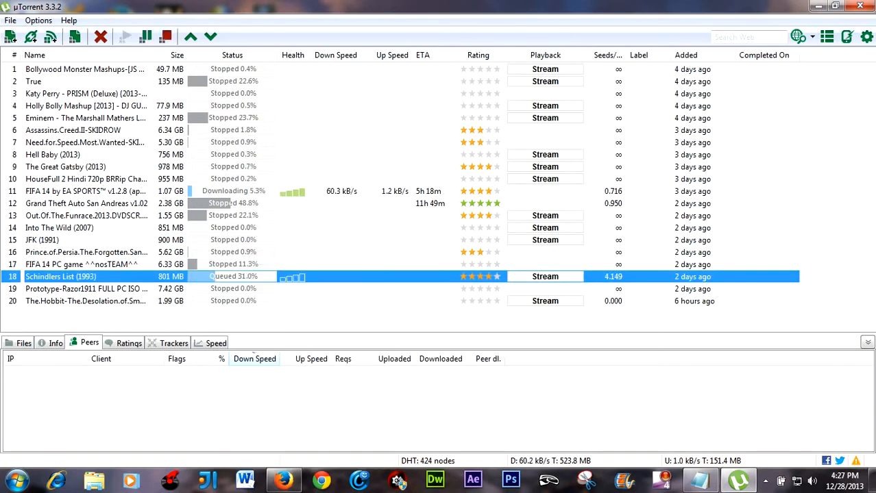
right_click(86, 191)
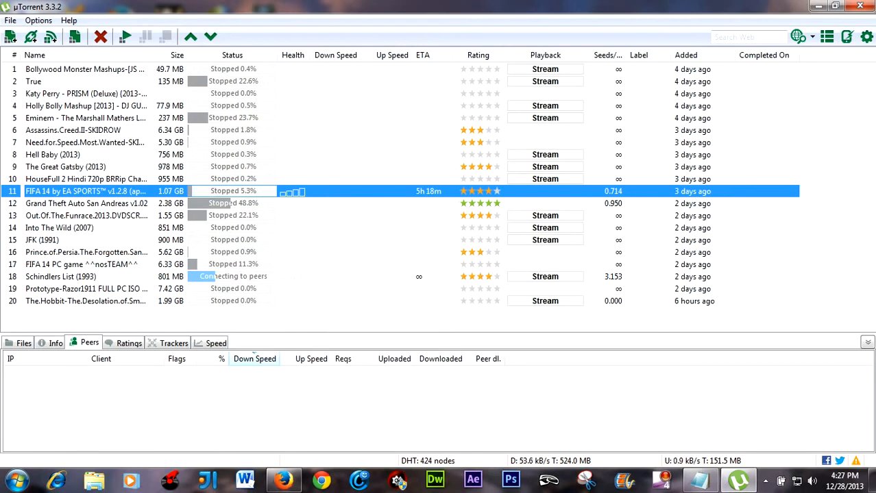
click(61, 276)
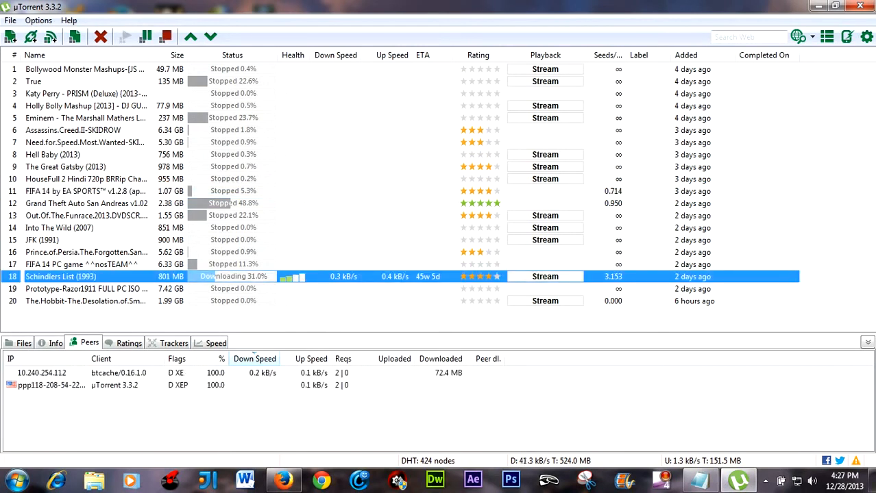